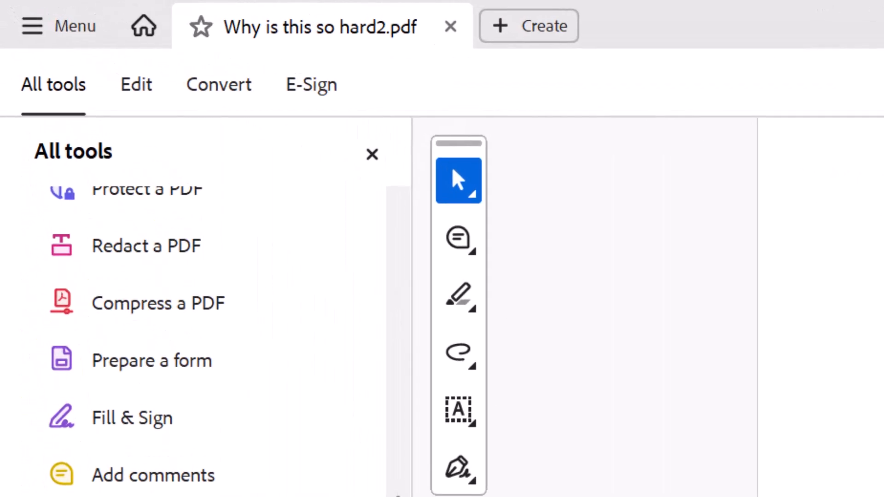
mouse_move(113, 289)
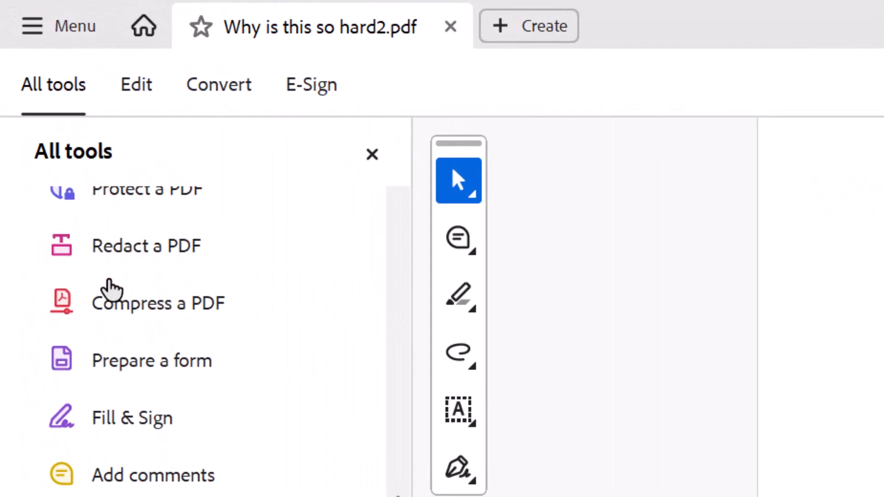
mouse_move(73, 34)
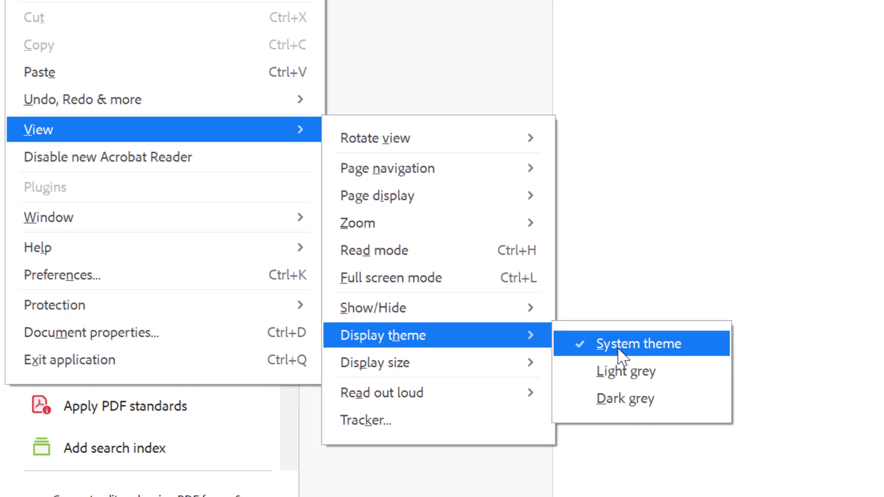
mouse_move(612, 406)
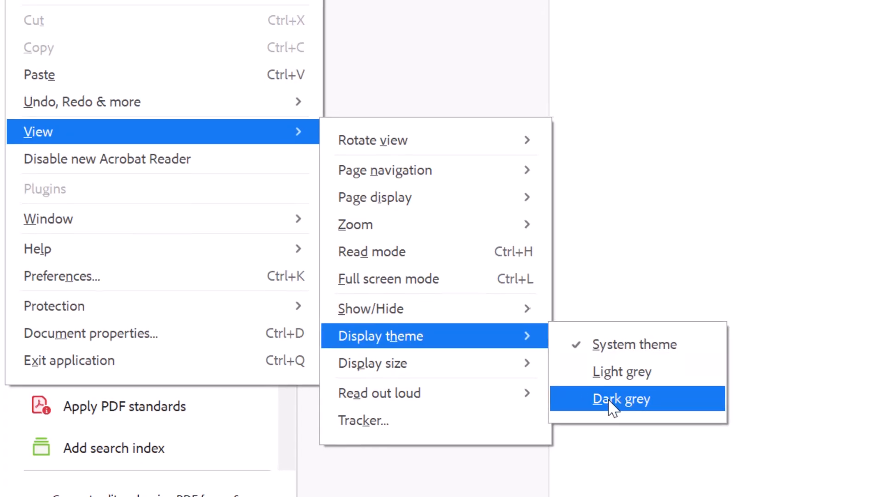
- Switch the Reader interface to the Dark grey display theme
click(621, 399)
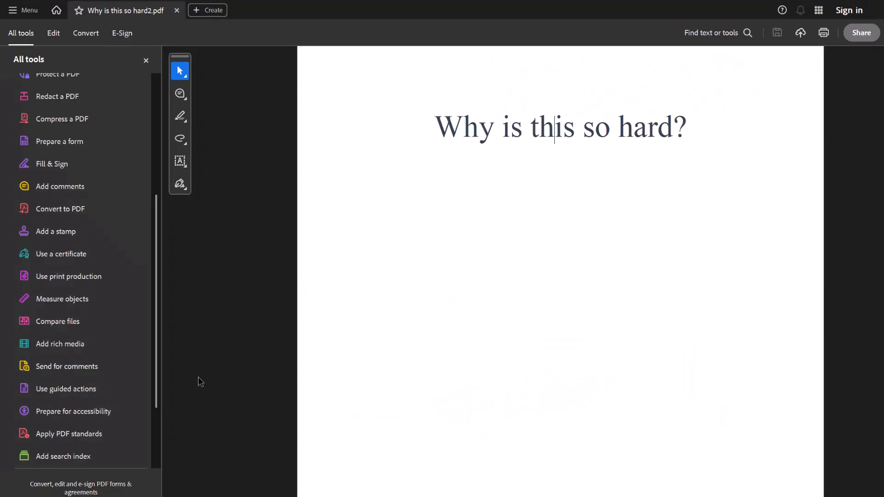
mouse_move(119, 234)
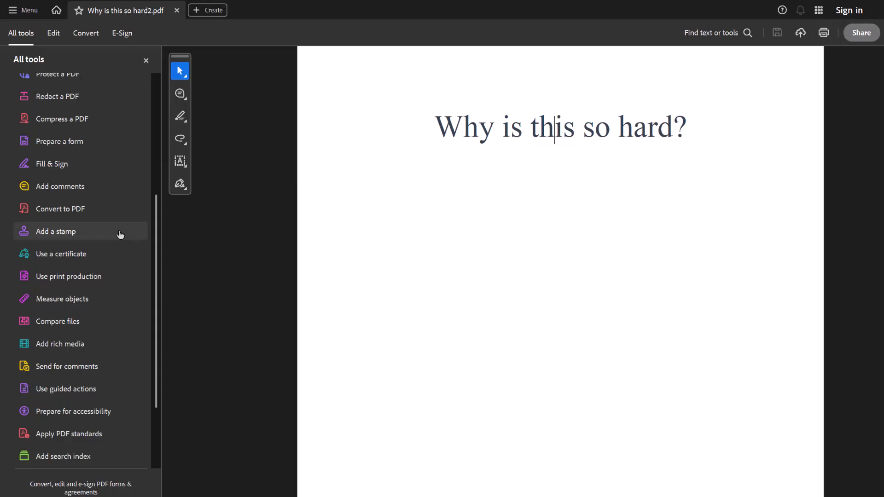
mouse_move(276, 249)
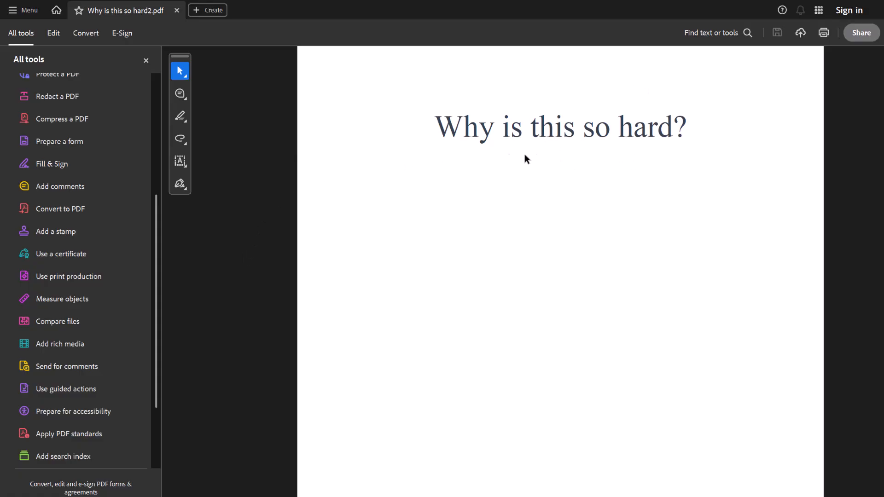
mouse_move(542, 167)
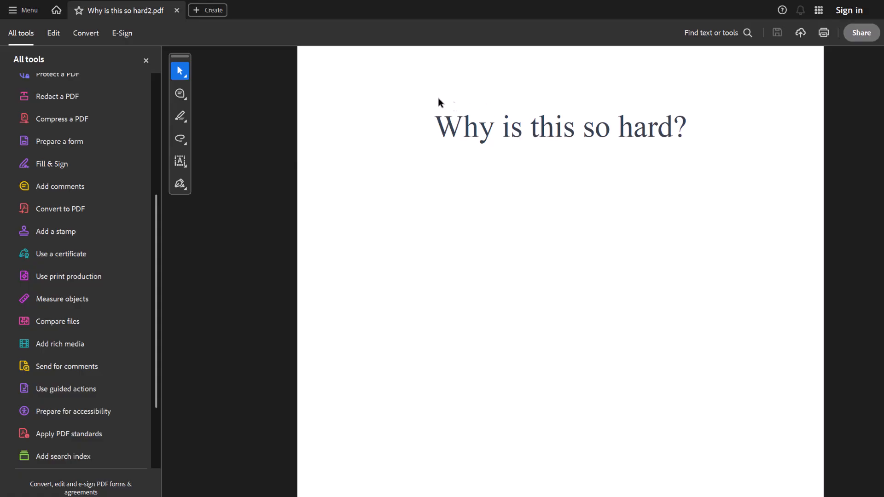
mouse_move(32, 24)
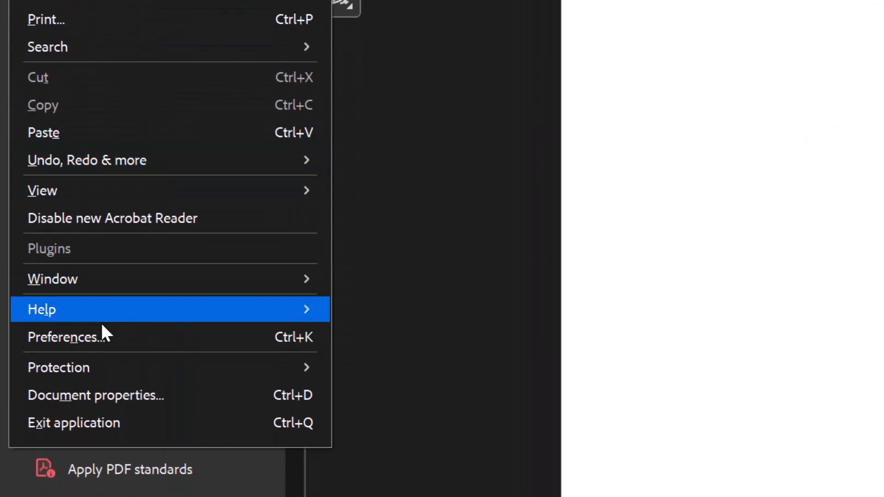
mouse_move(95, 349)
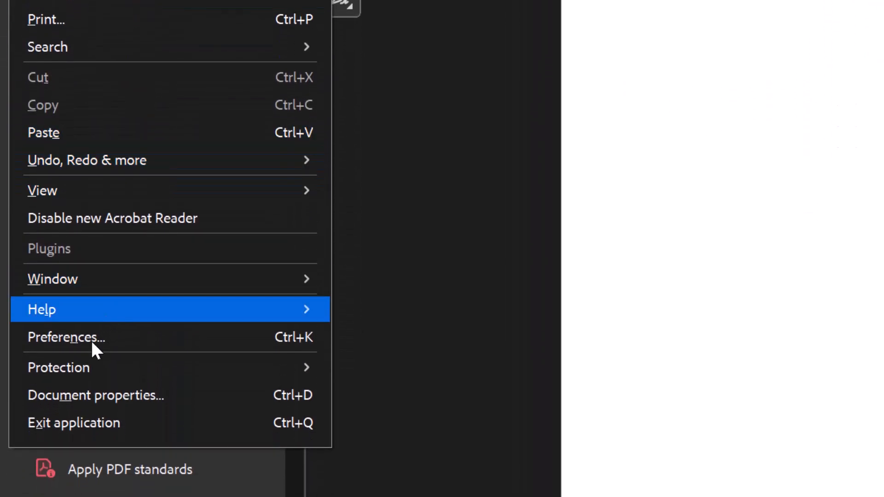
- In Accessibility preferences, enable Replace Document Colors with a black page background
click(66, 337)
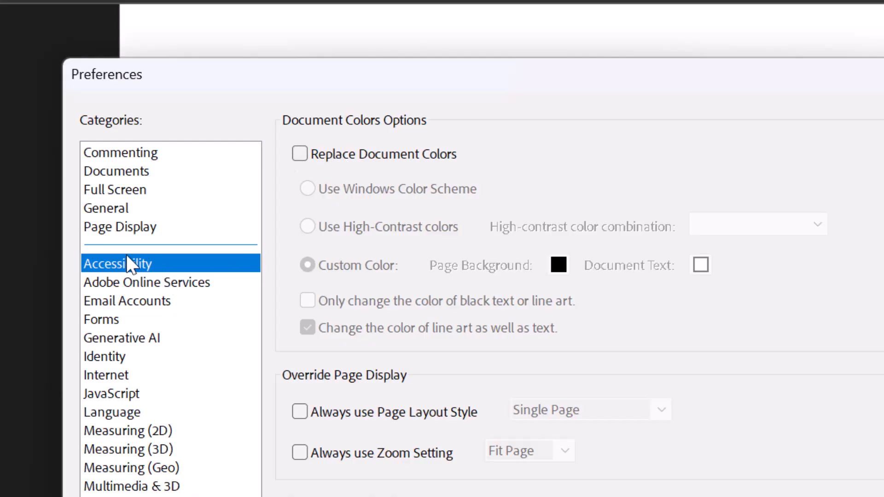
mouse_move(261, 134)
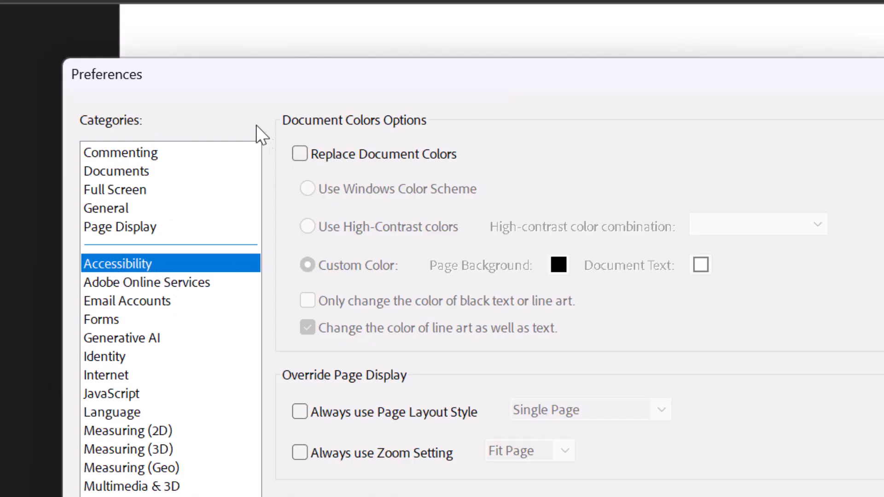
mouse_move(124, 275)
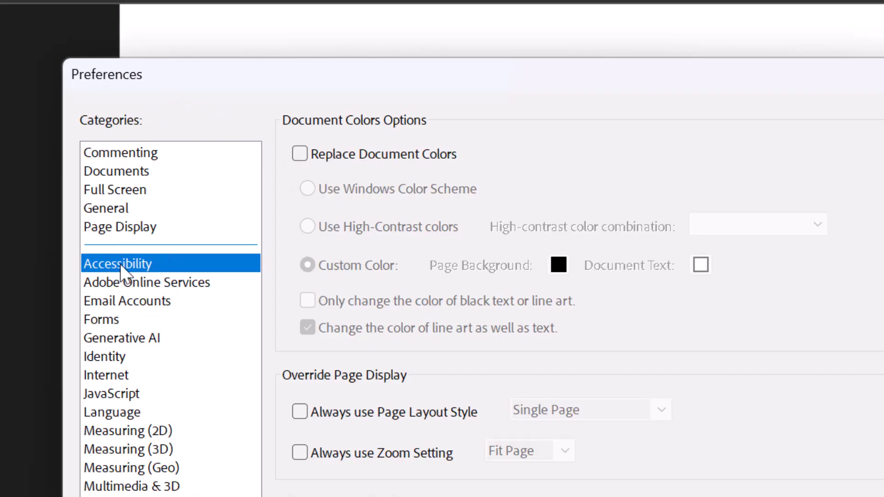
mouse_move(321, 151)
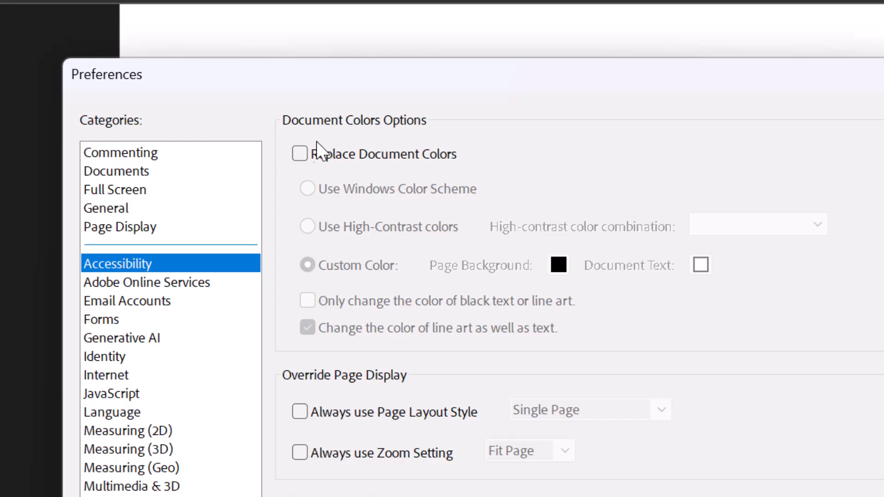
click(300, 153)
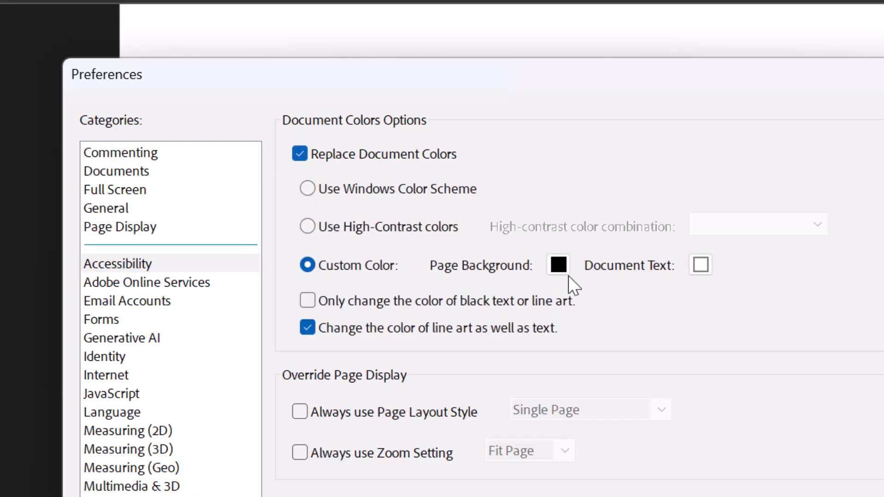
click(558, 265)
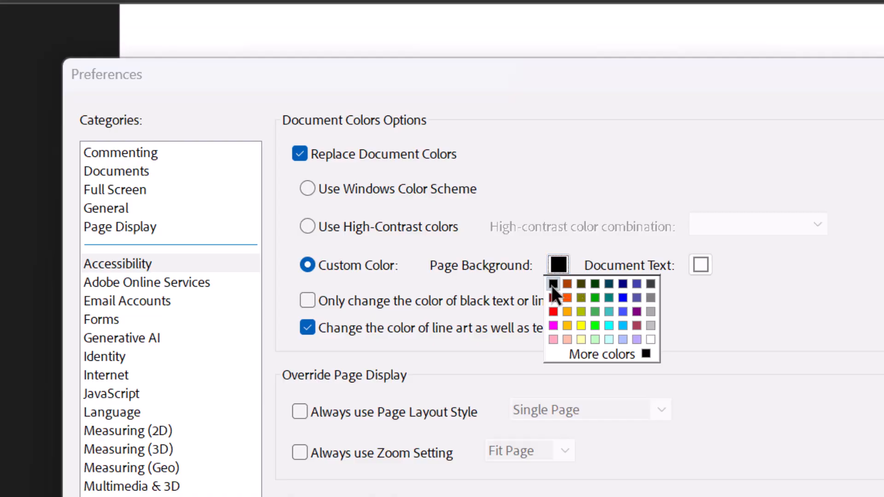
click(701, 265)
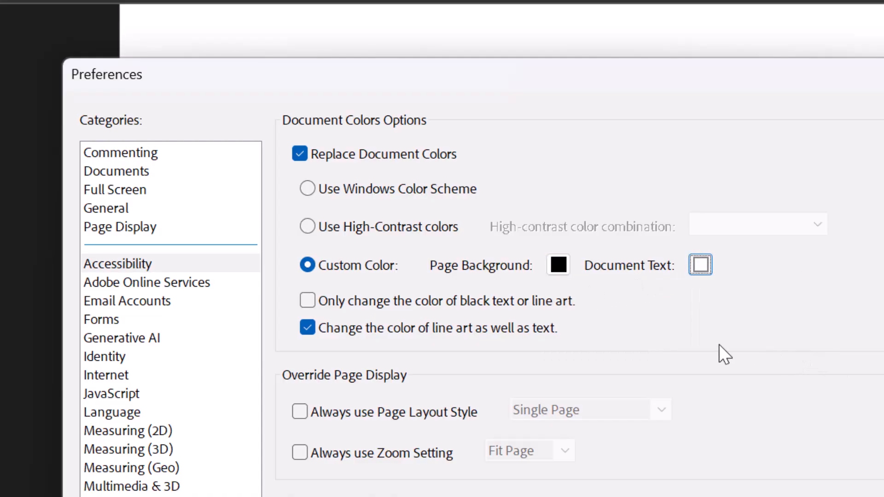
click(307, 301)
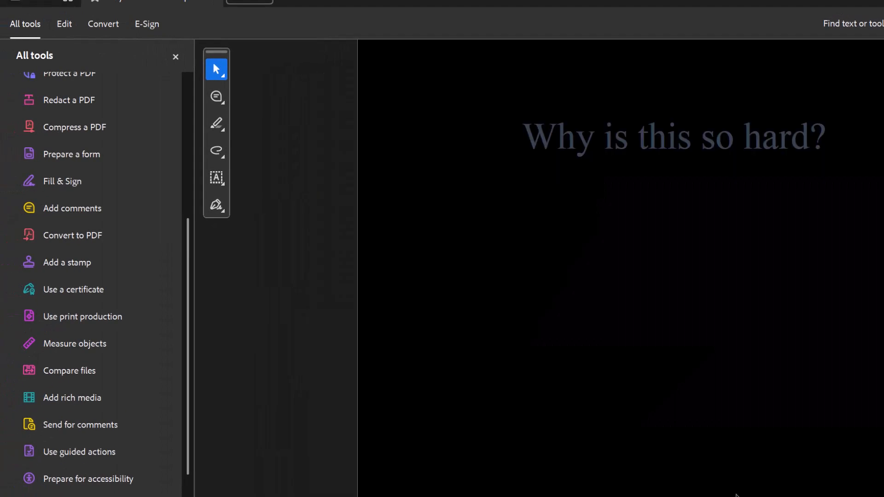
mouse_move(791, 130)
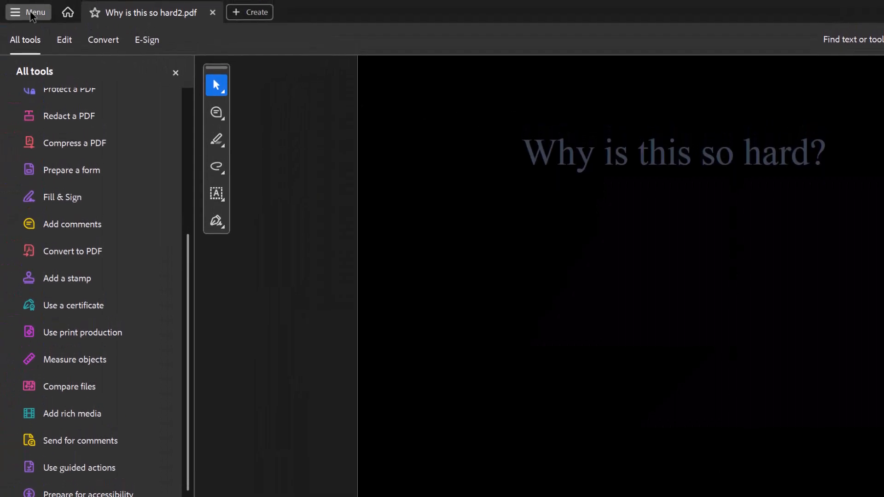
- In Accessibility preferences, enable 'Only change the color of black text or line art'
click(28, 12)
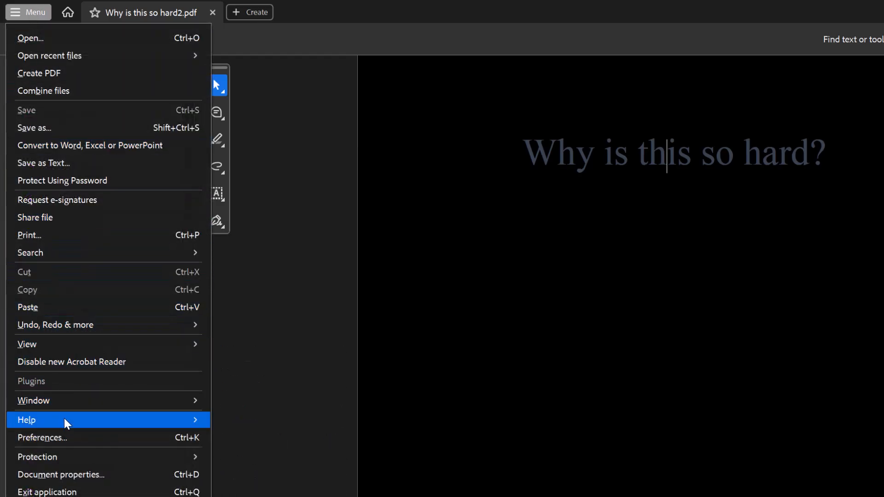
click(42, 437)
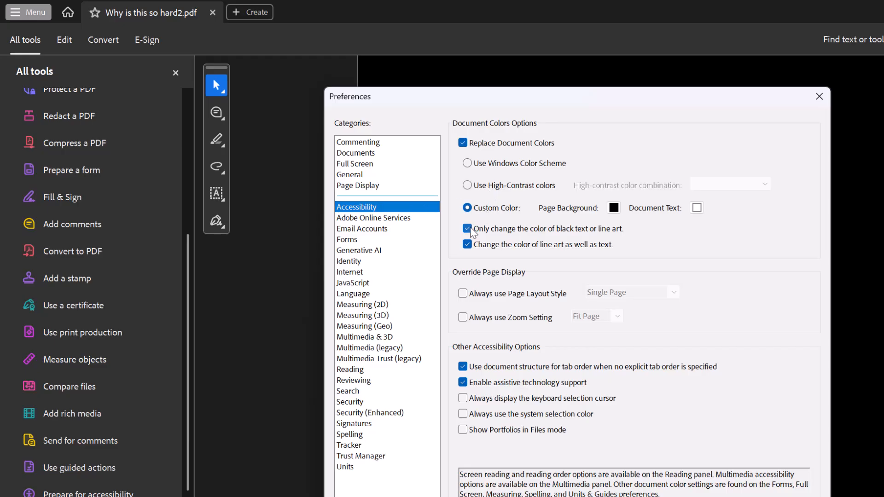
click(467, 229)
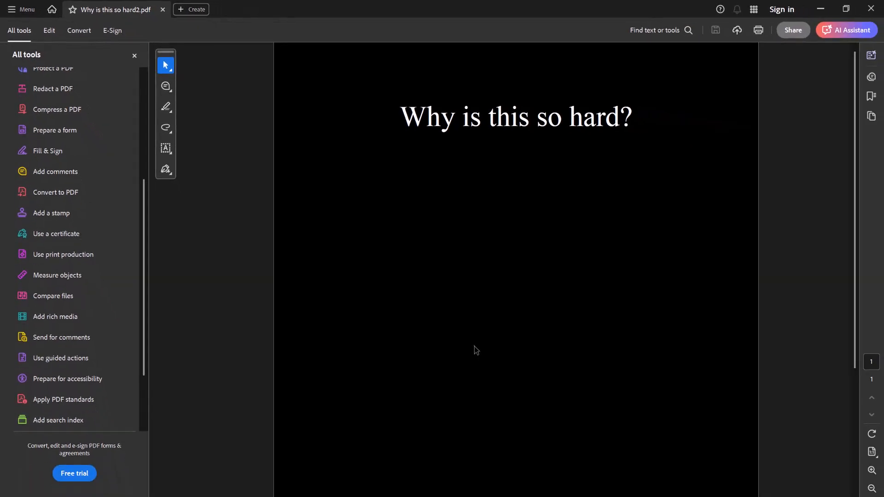
mouse_move(465, 316)
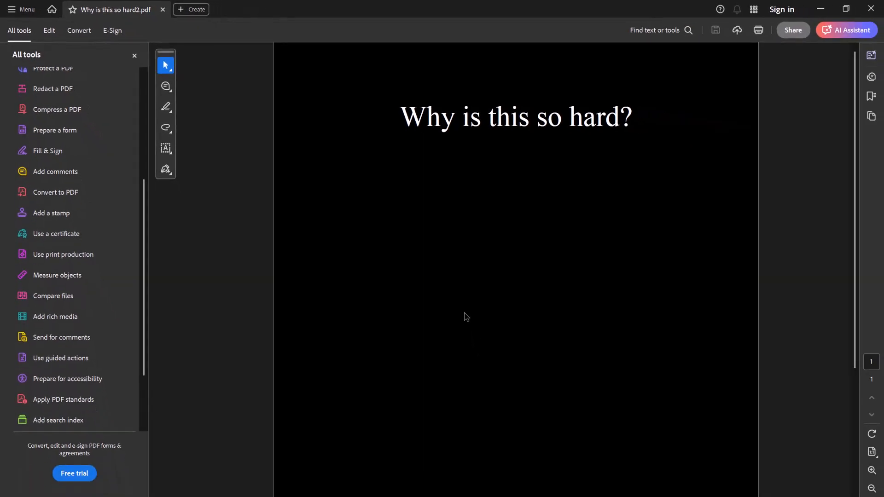
mouse_move(452, 305)
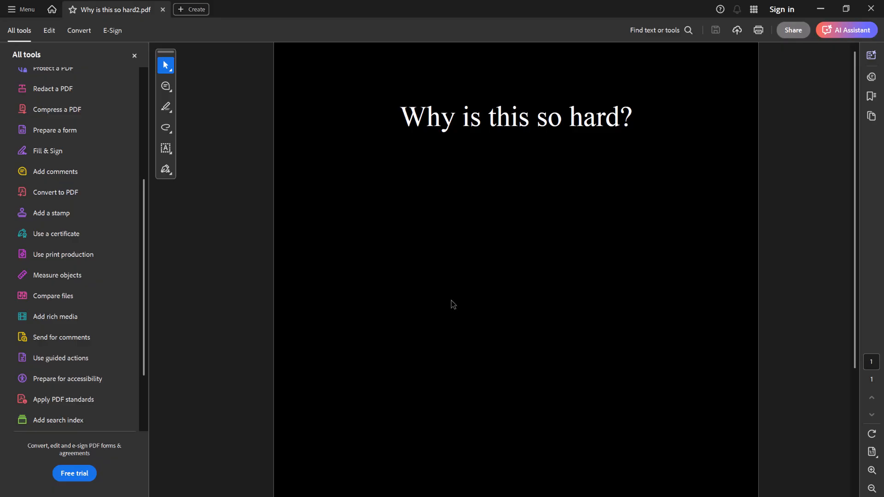
mouse_move(484, 222)
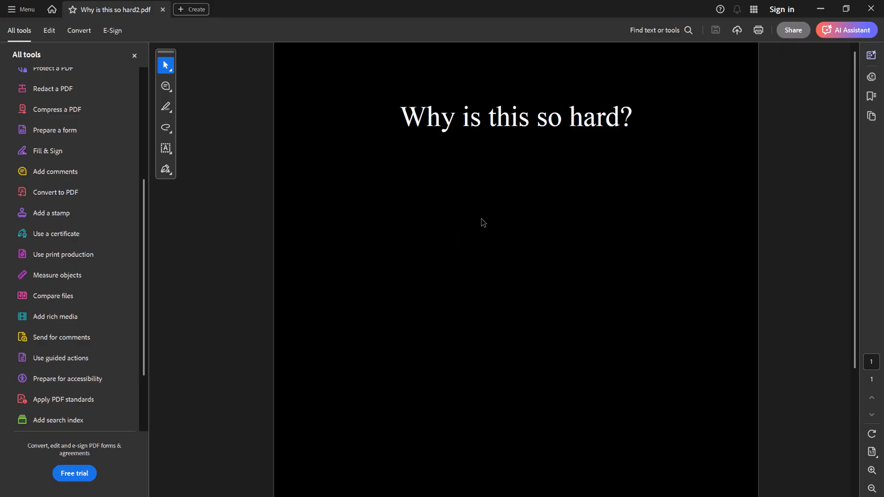
mouse_move(475, 214)
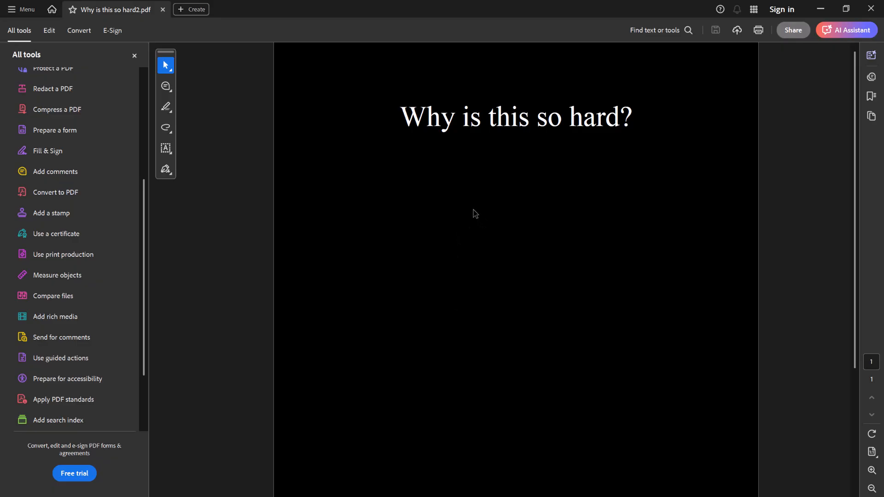
mouse_move(435, 232)
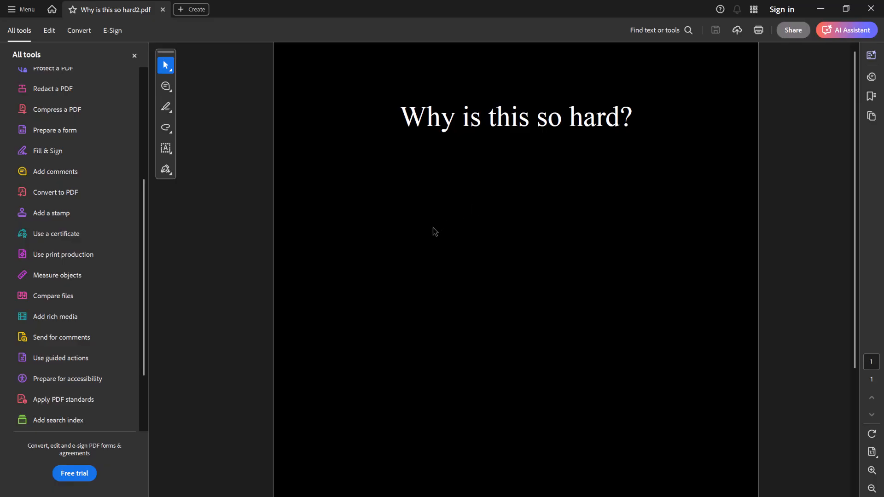
mouse_move(430, 230)
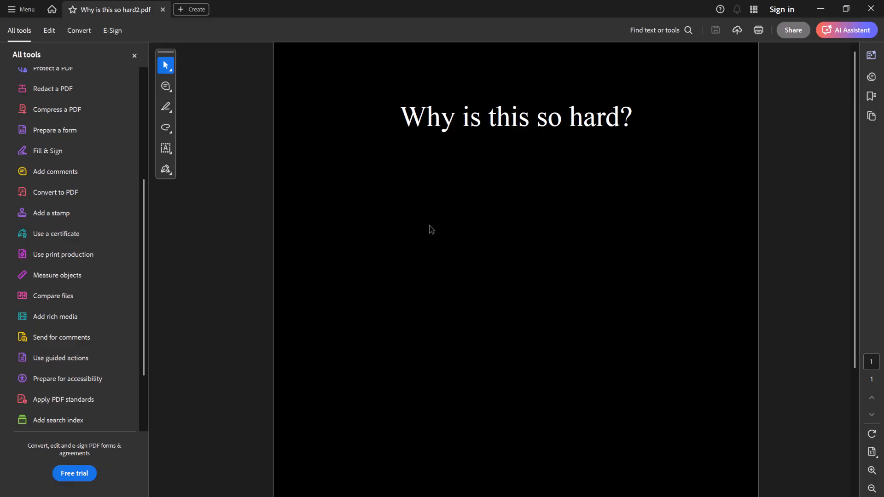
mouse_move(429, 228)
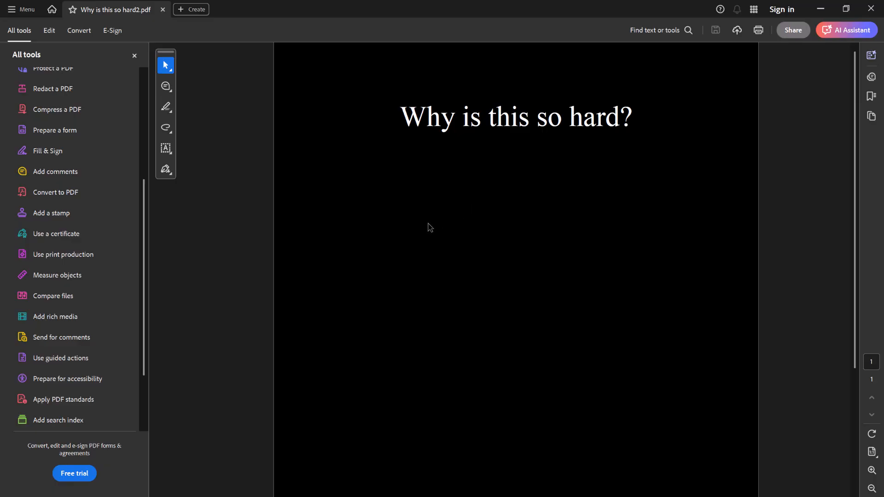